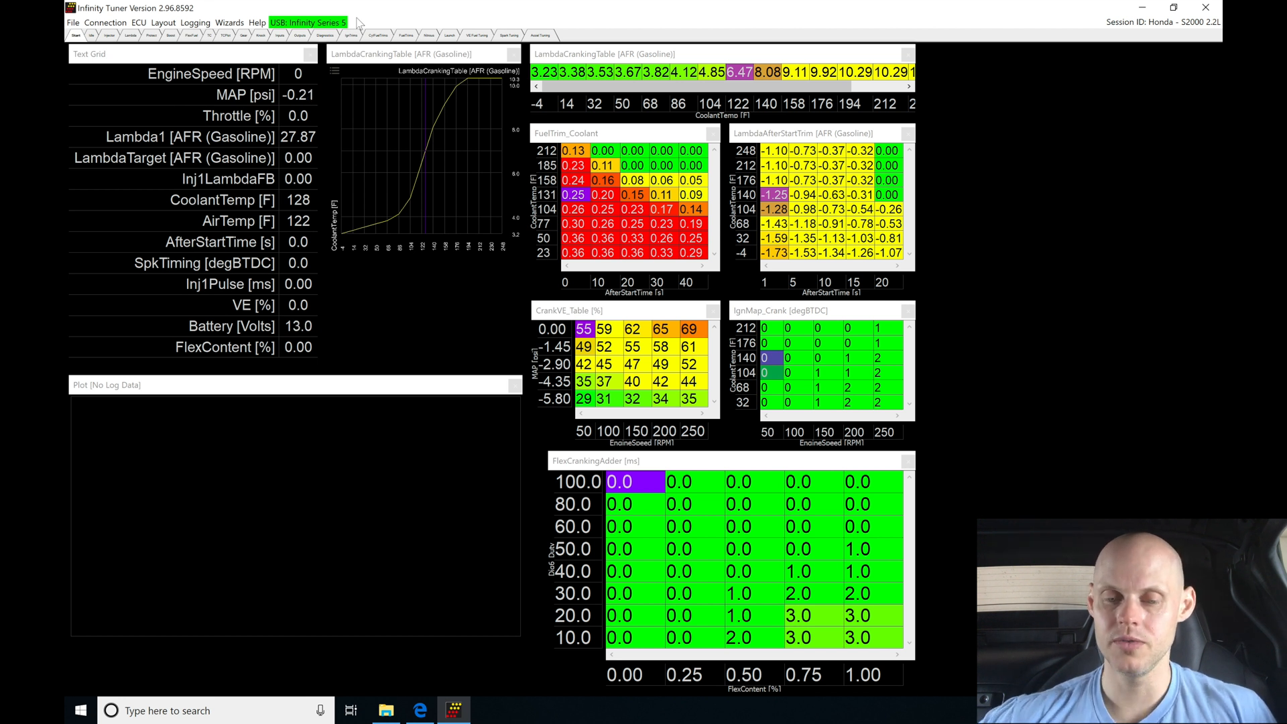
# Step: Start importing calibration data from the File menu, reaching the Base Sessions folder
pyautogui.click(72, 22)
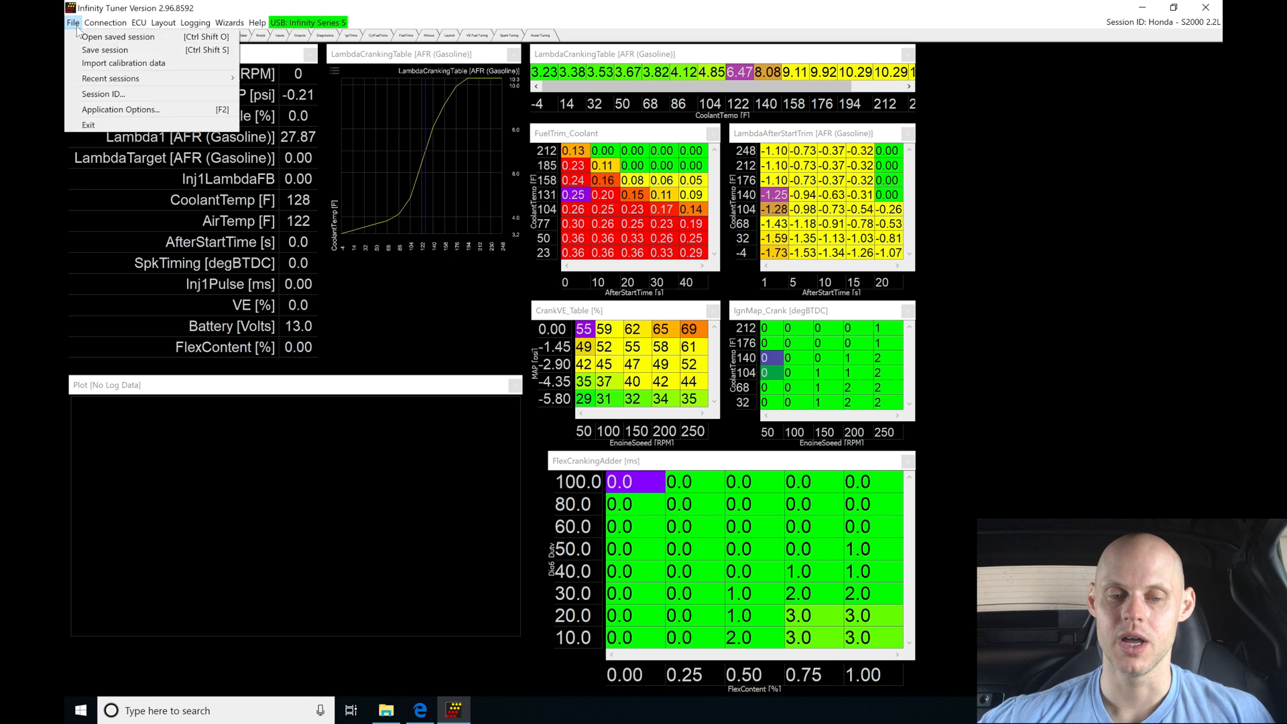
pyautogui.moveTo(123, 63)
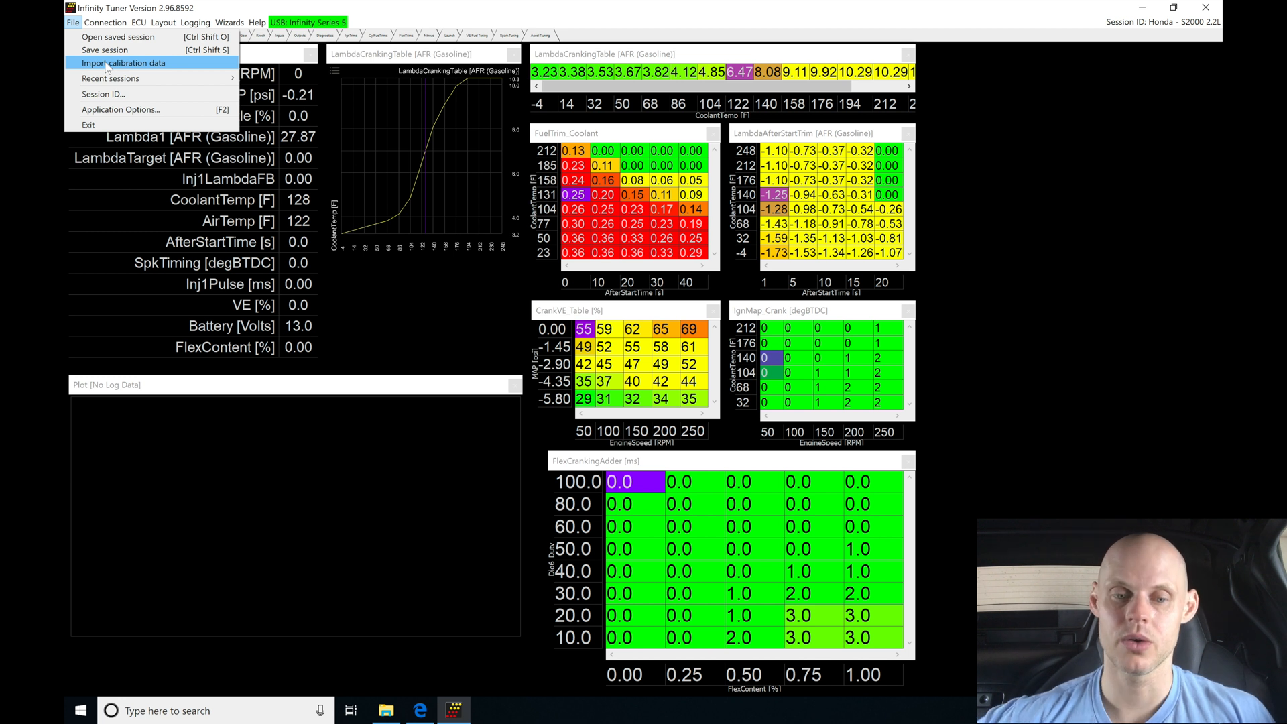
pyautogui.click(123, 63)
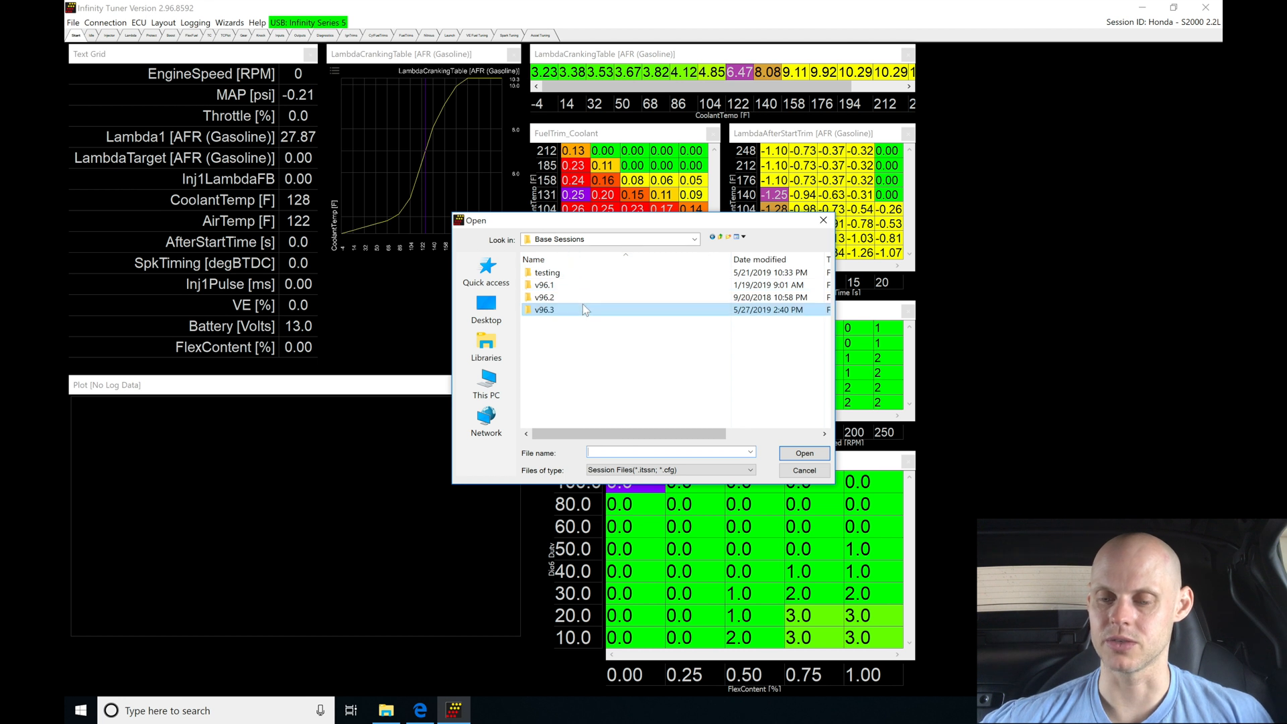
pyautogui.moveTo(588, 319)
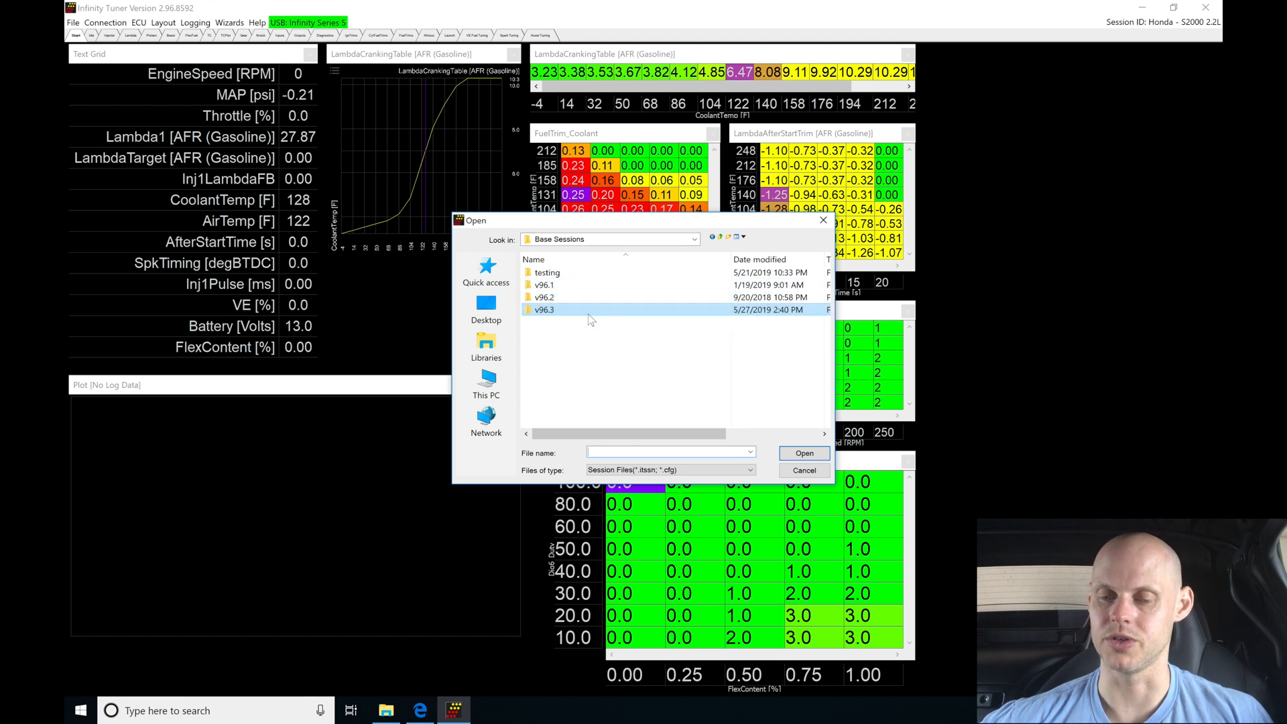
pyautogui.moveTo(565, 312)
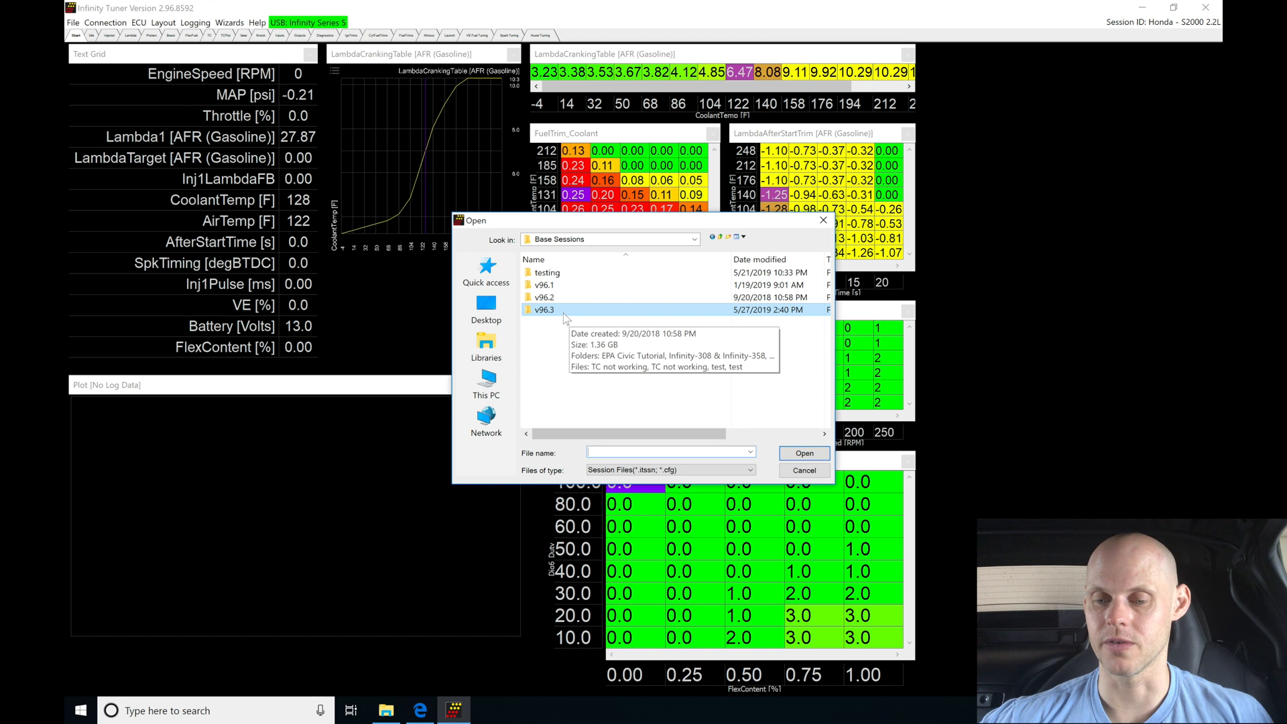
# Step: Browse into the v96.3 Infinity-506 & Infinity-508 folder to list its base session files
pyautogui.doubleClick(545, 309)
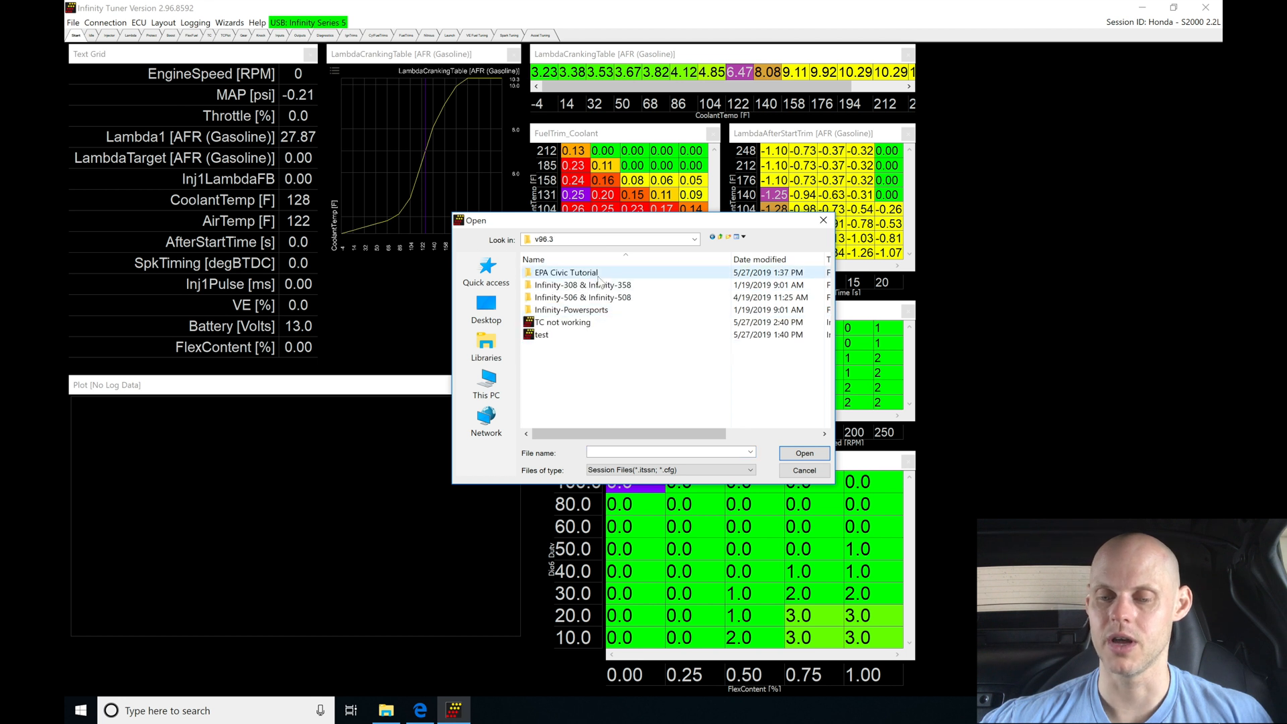
pyautogui.moveTo(583, 298)
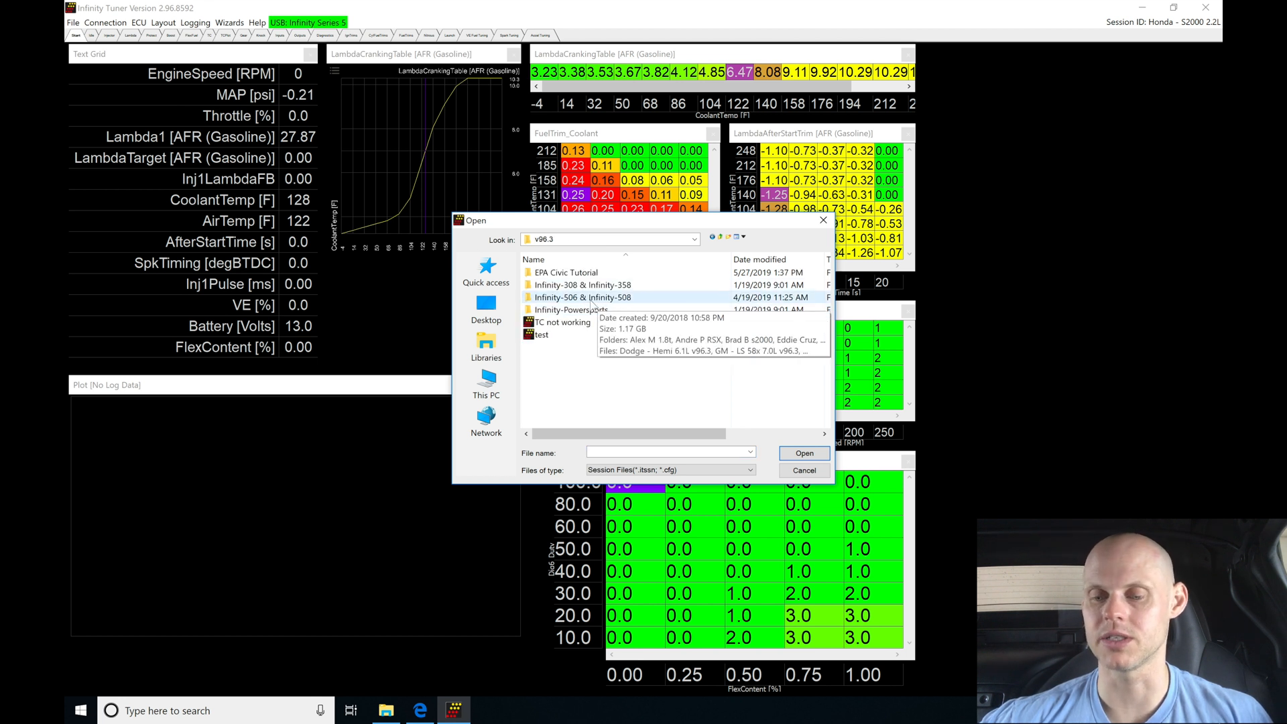
pyautogui.doubleClick(583, 298)
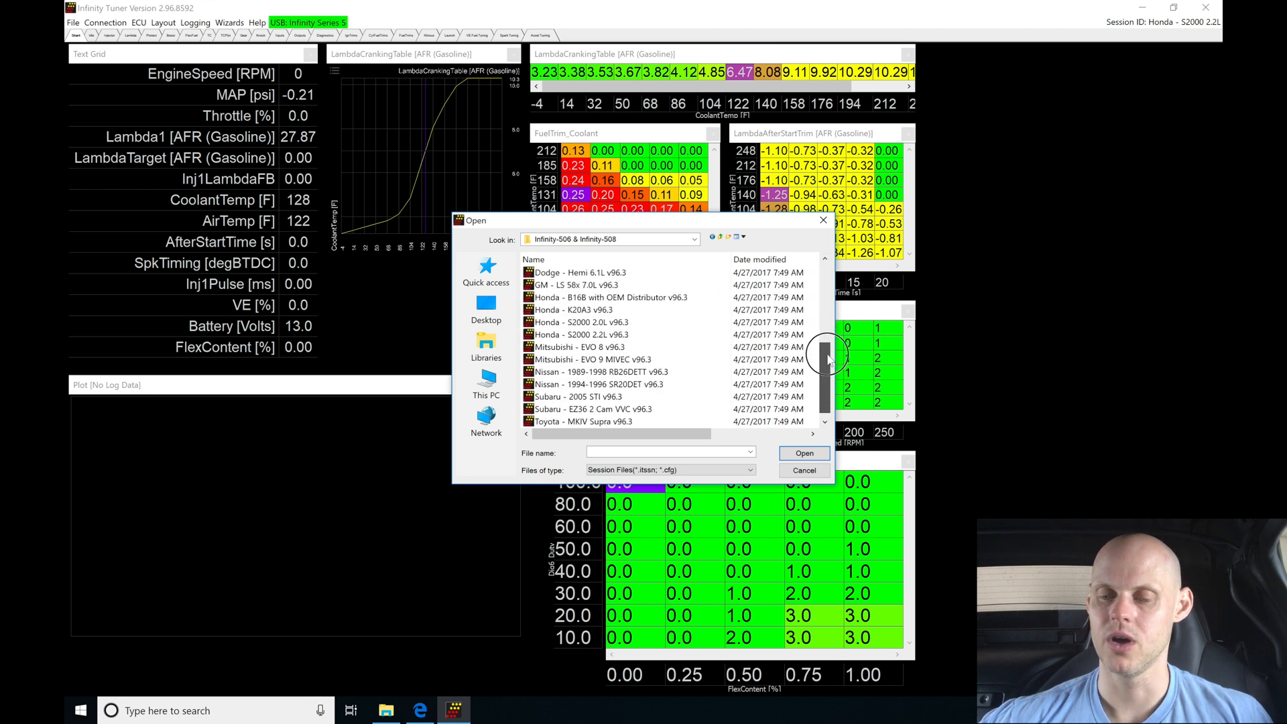
pyautogui.moveTo(572, 309)
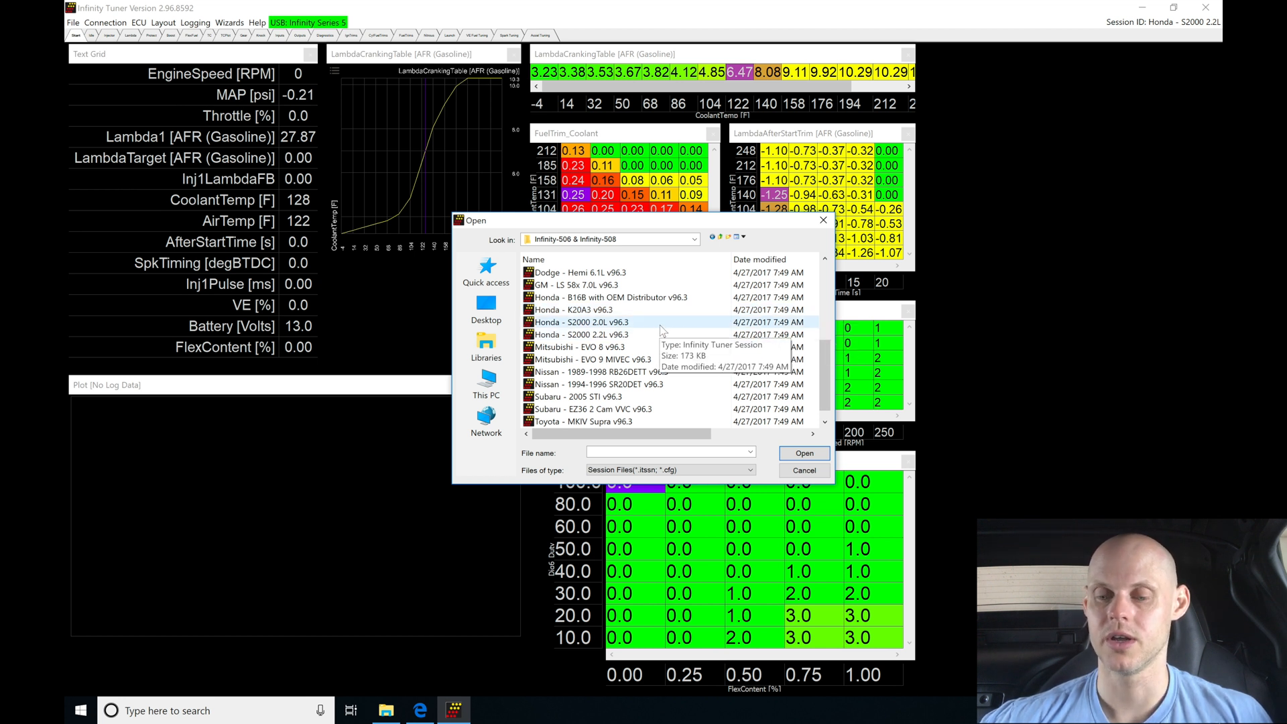
pyautogui.moveTo(635, 332)
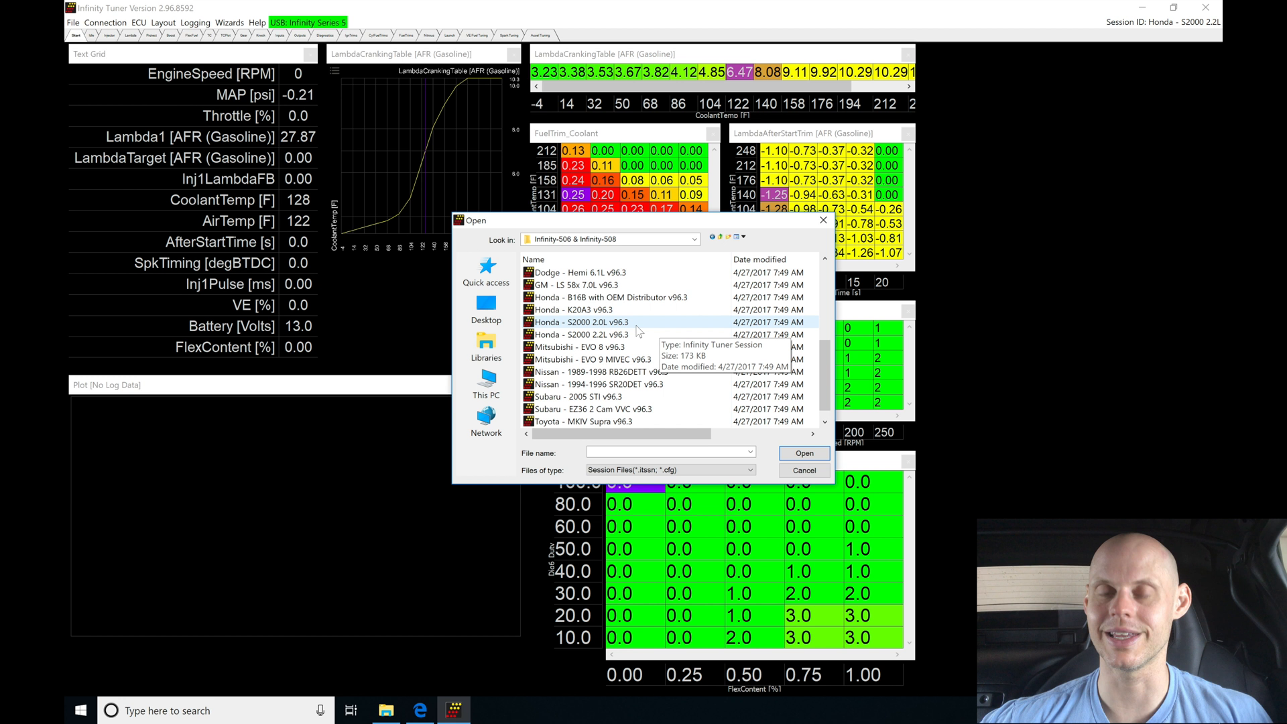
# Step: Import the Honda - S2000 2.0L v96.3 base session into the ECU
pyautogui.click(580, 321)
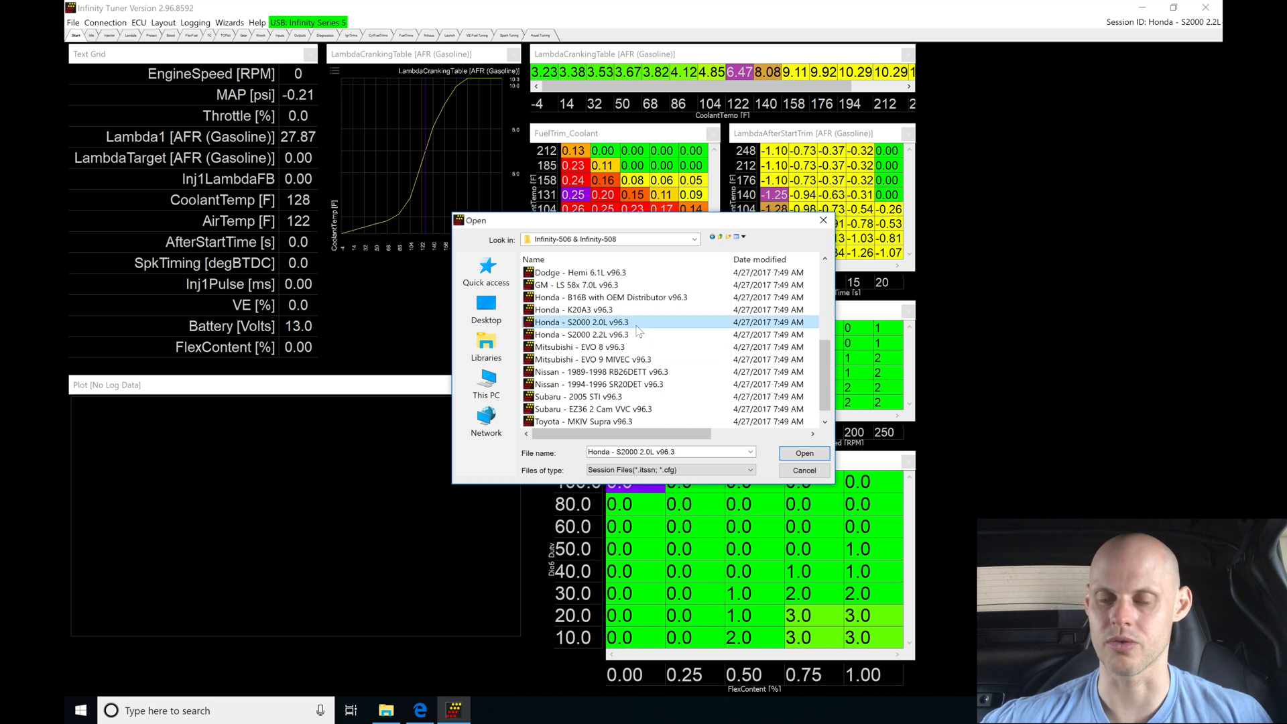
pyautogui.click(803, 453)
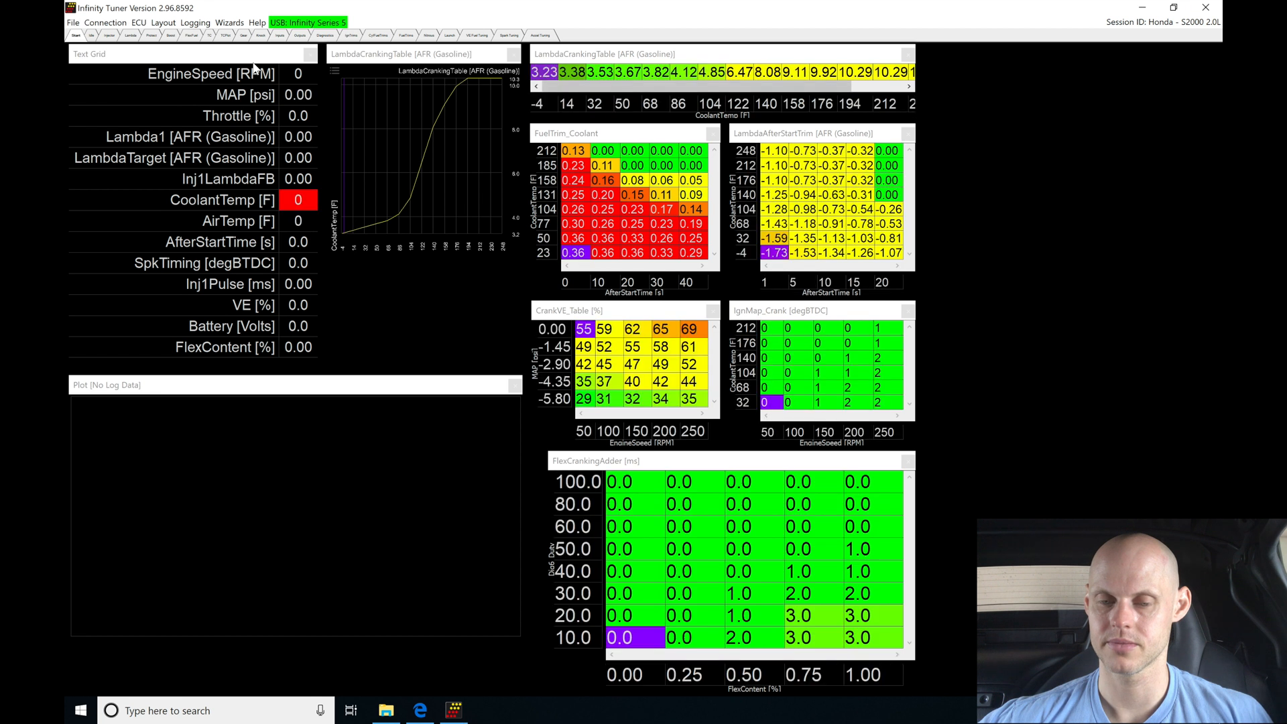
# Step: Let the ECU disconnect after the import and wait for it to reconnect over USB
pyautogui.click(104, 23)
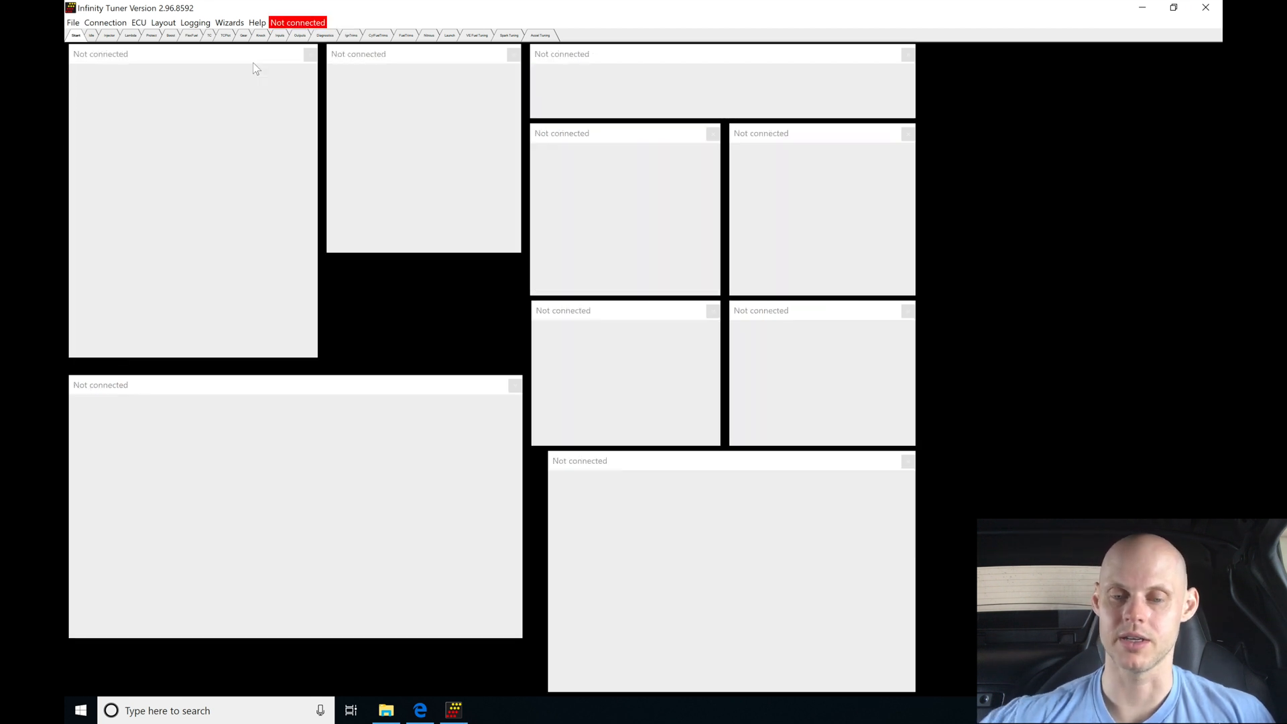
pyautogui.moveTo(285, 259)
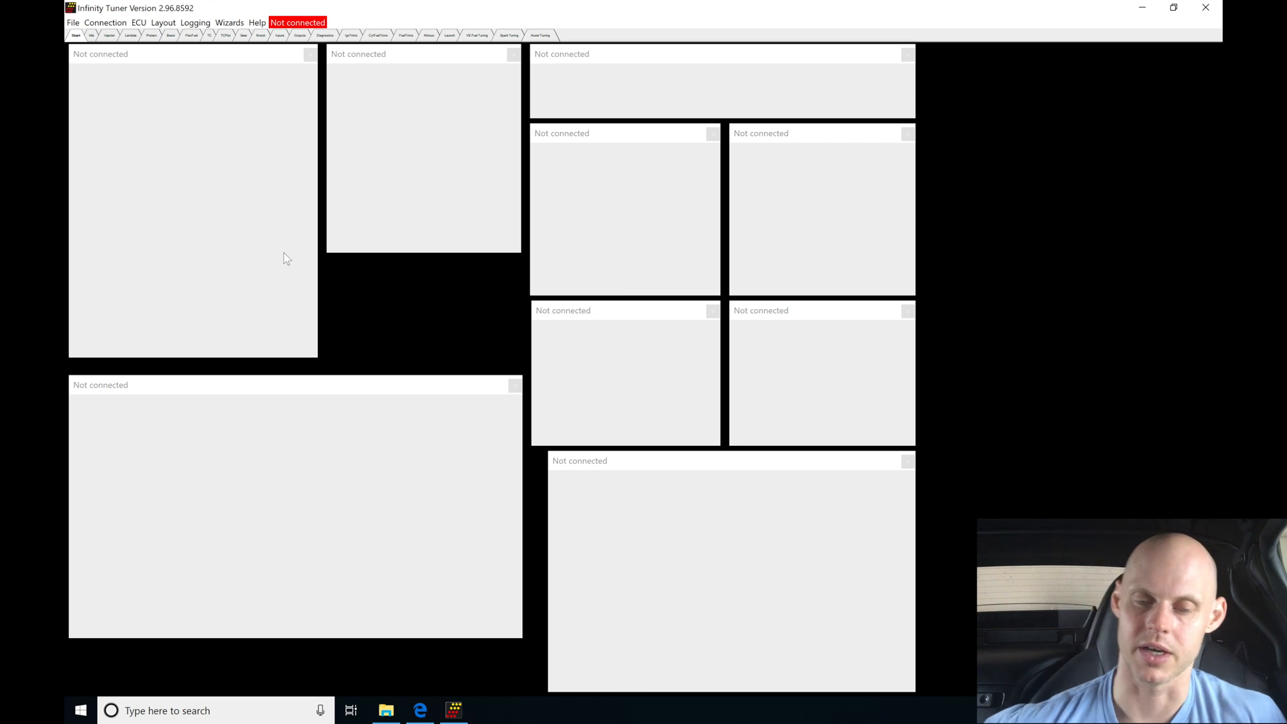
pyautogui.moveTo(299, 35)
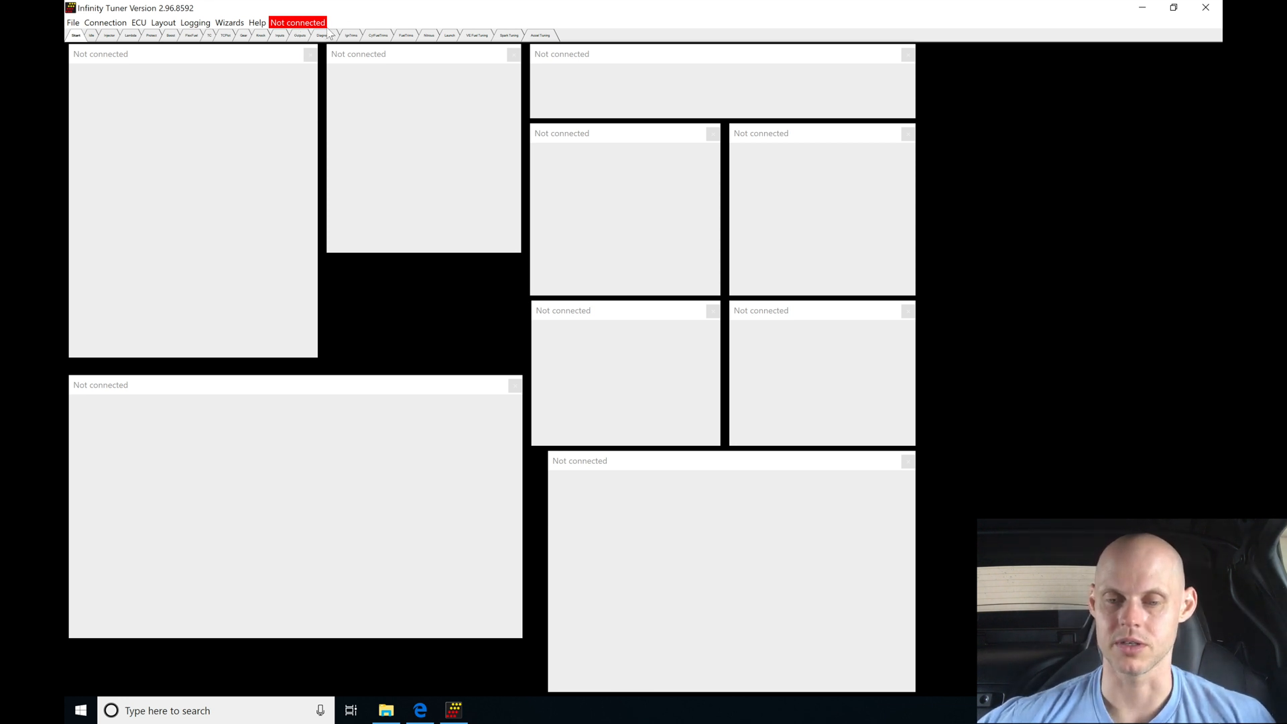
pyautogui.moveTo(332, 24)
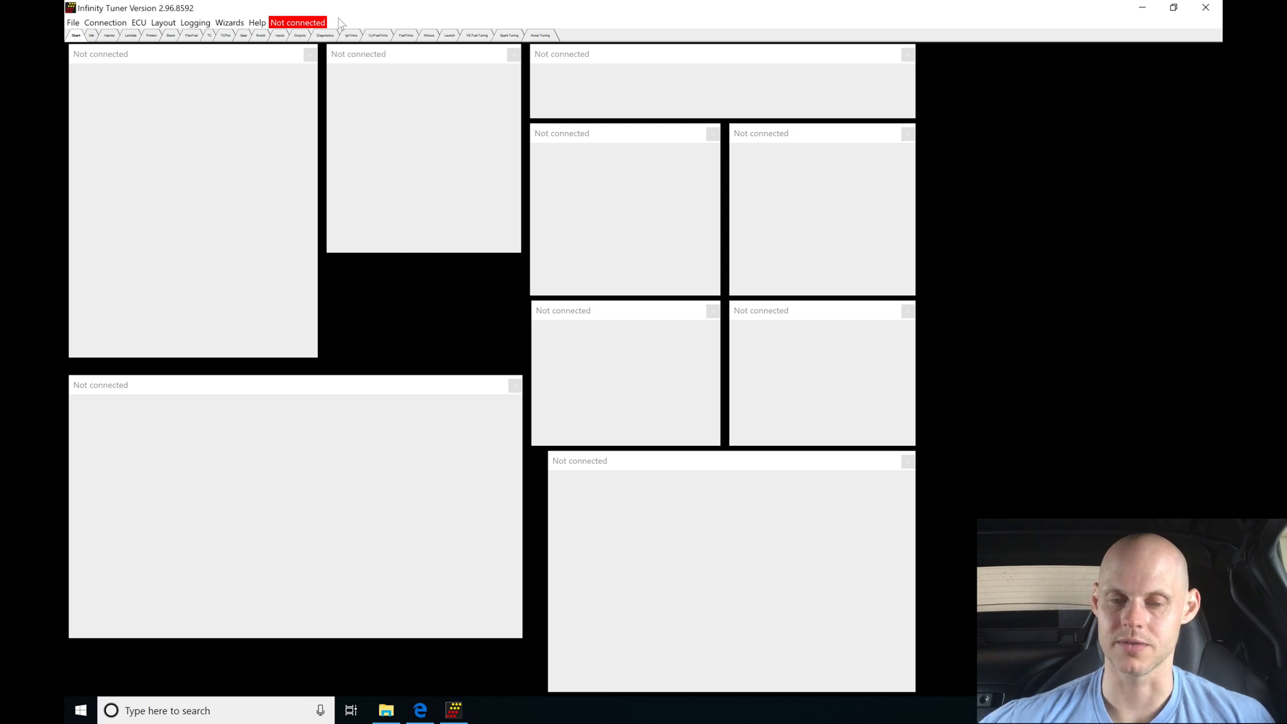
pyautogui.moveTo(320, 43)
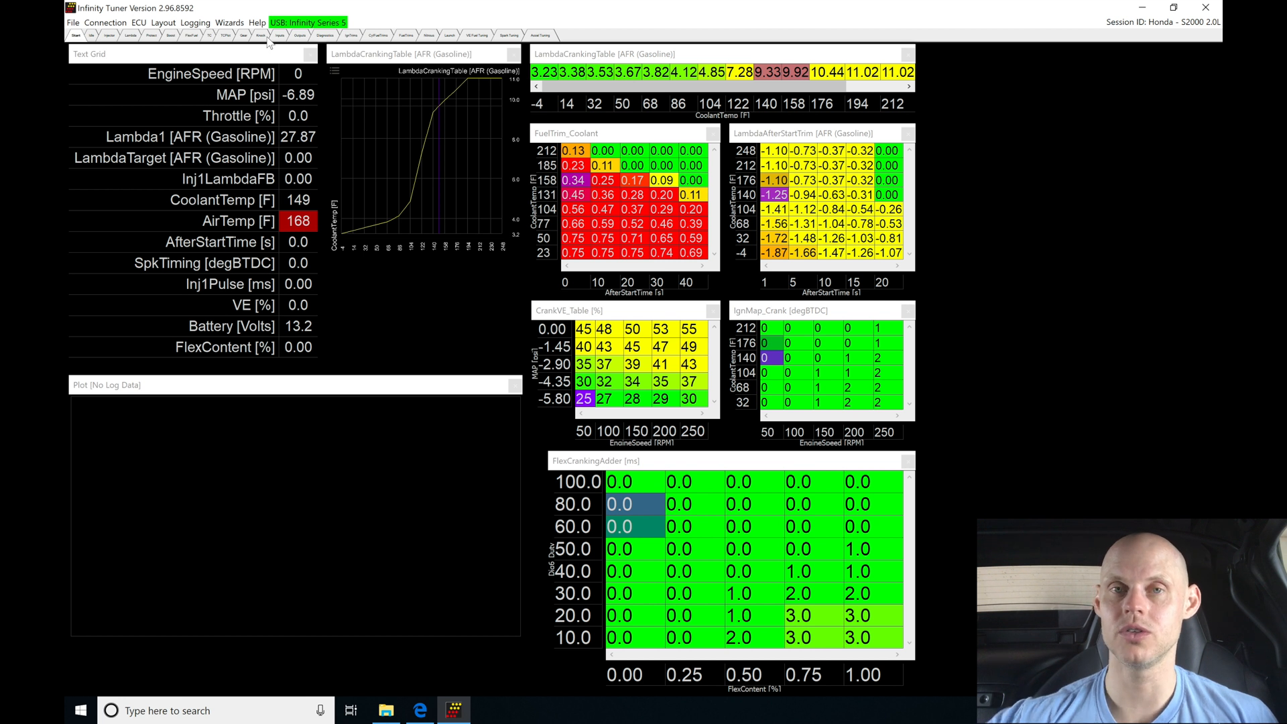
pyautogui.moveTo(302, 71)
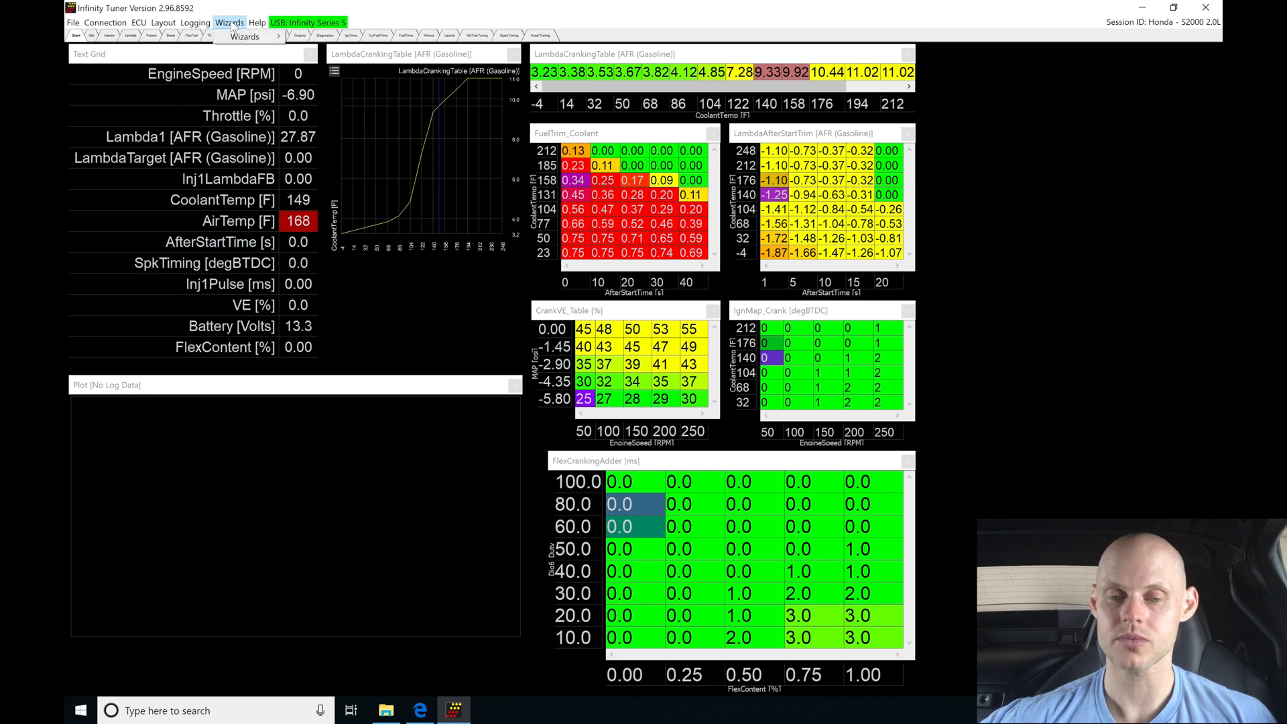
# Step: Launch the Setup Wizard for the Infinity-506 v96.3 calibration from the Wizards menu
pyautogui.click(229, 23)
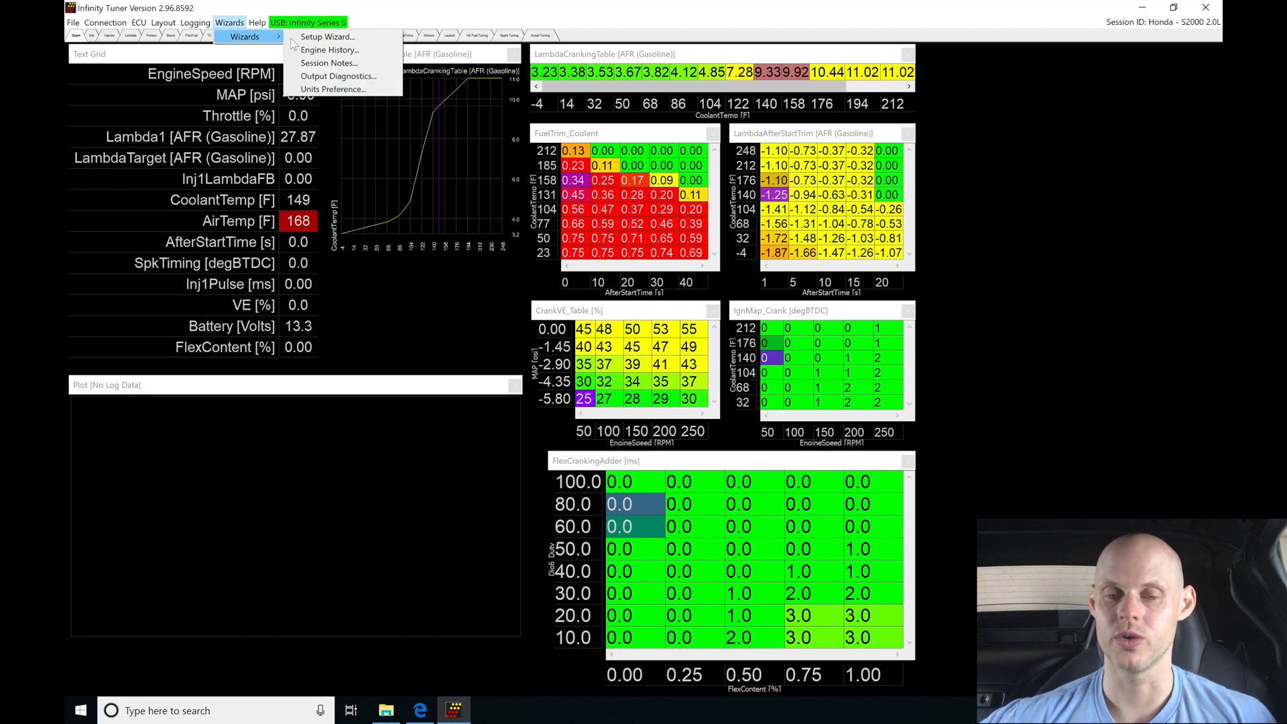
pyautogui.click(327, 36)
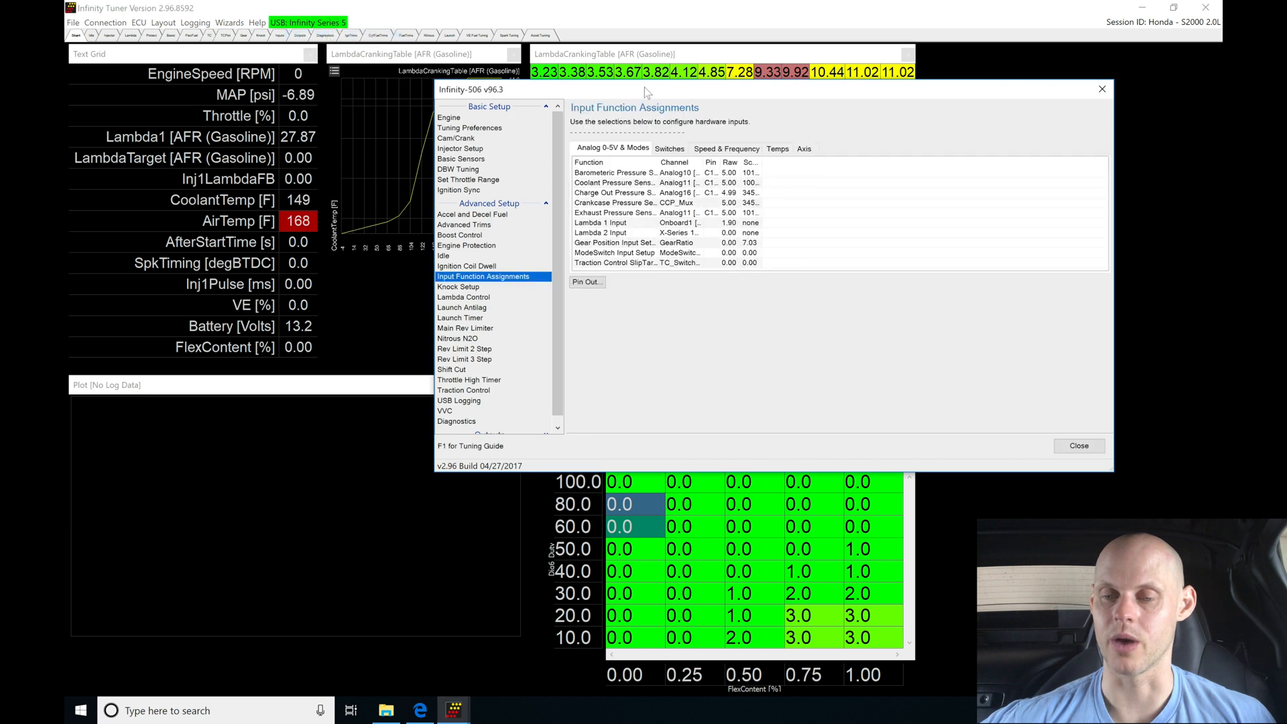